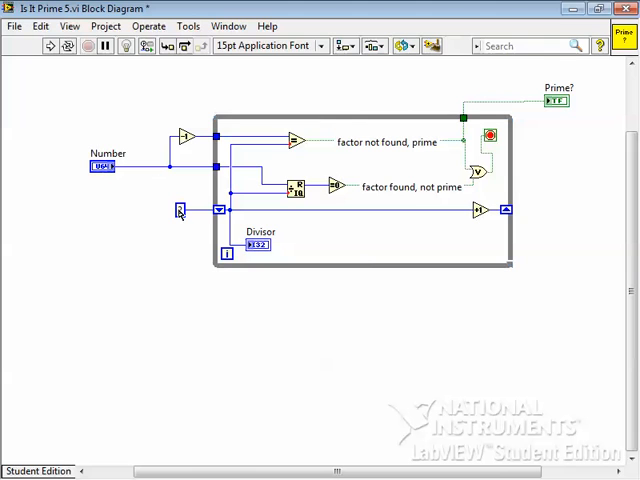
mouse_move(124, 206)
type("2")
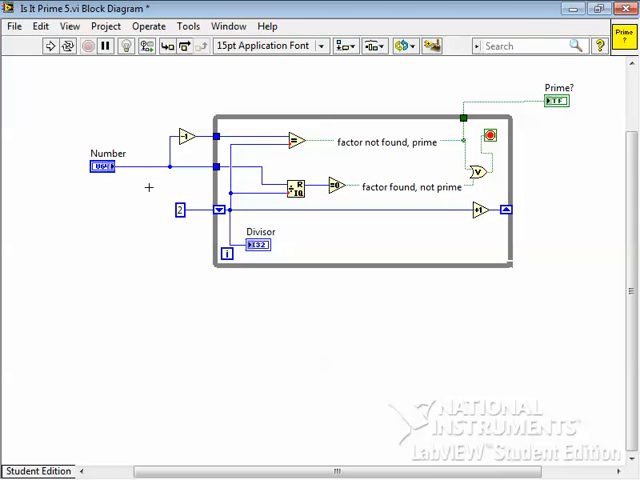
mouse_move(188, 198)
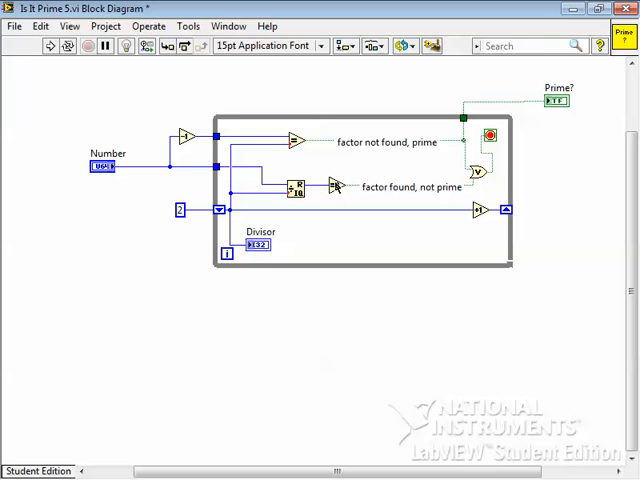
mouse_move(270, 156)
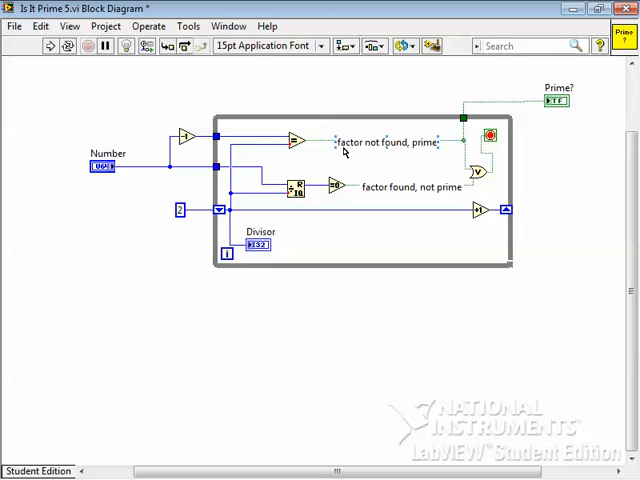
mouse_move(344, 152)
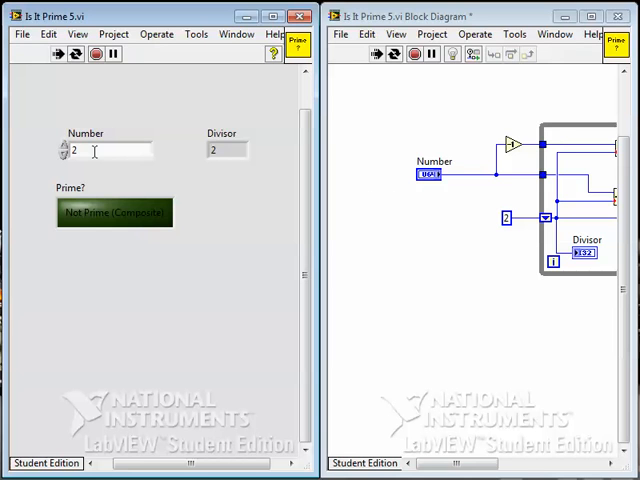
mouse_move(120, 212)
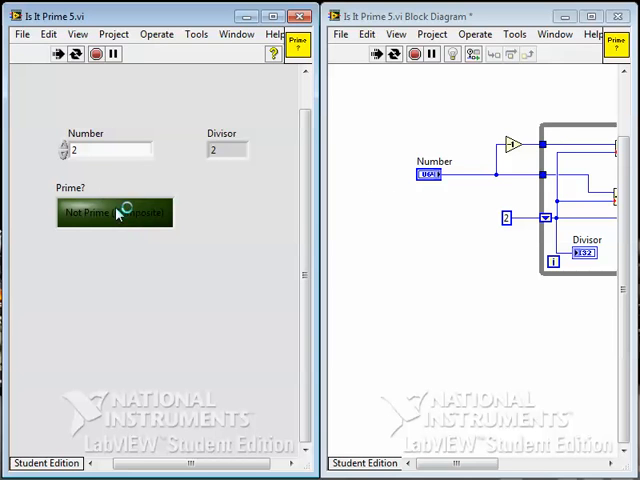
mouse_move(178, 226)
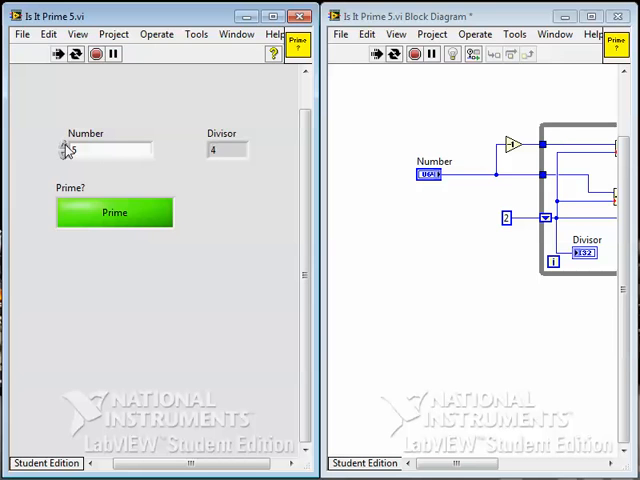
Select the Number control on the front panel to enter the test value 2
left_click(114, 212)
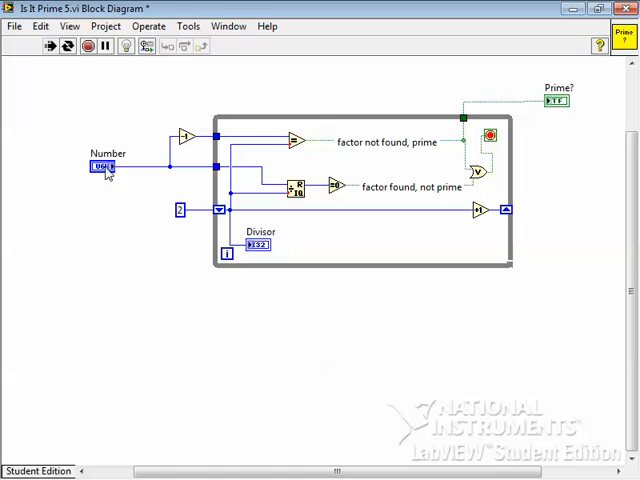
mouse_move(296, 190)
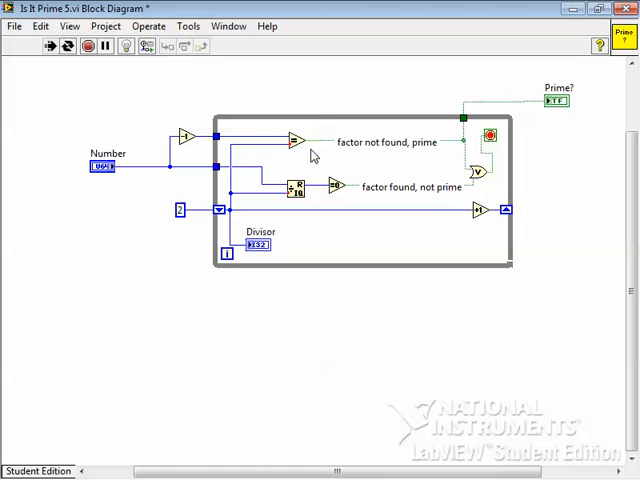
mouse_move(88, 48)
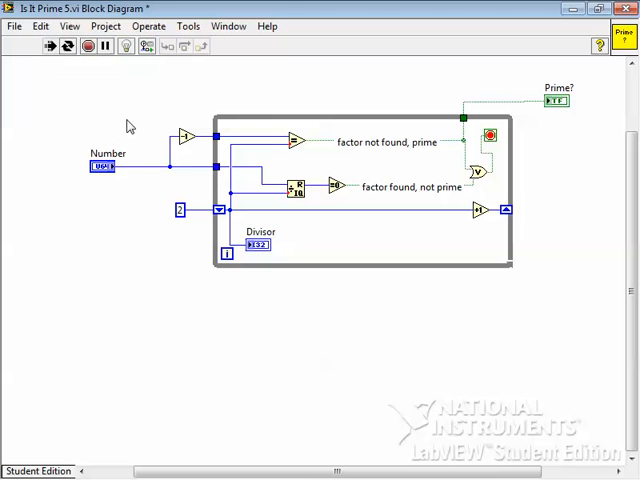
mouse_move(100, 84)
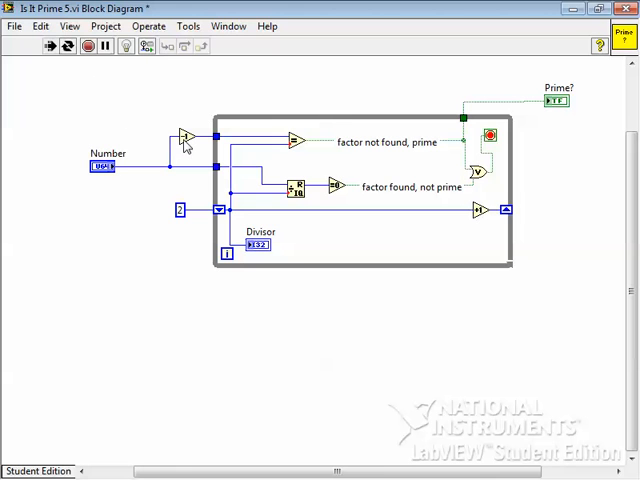
mouse_move(108, 126)
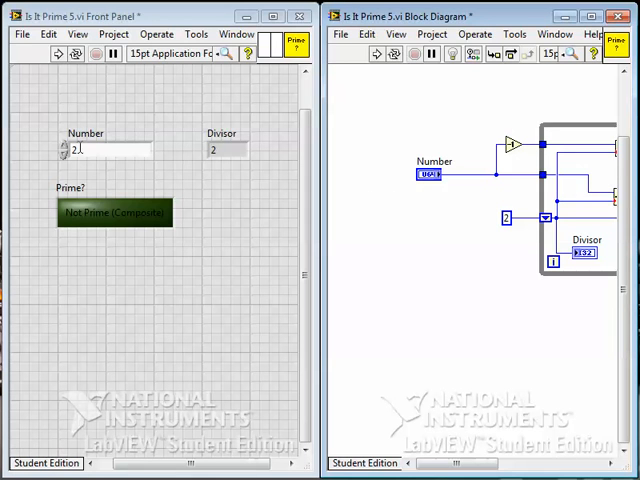
triple_click(100, 148)
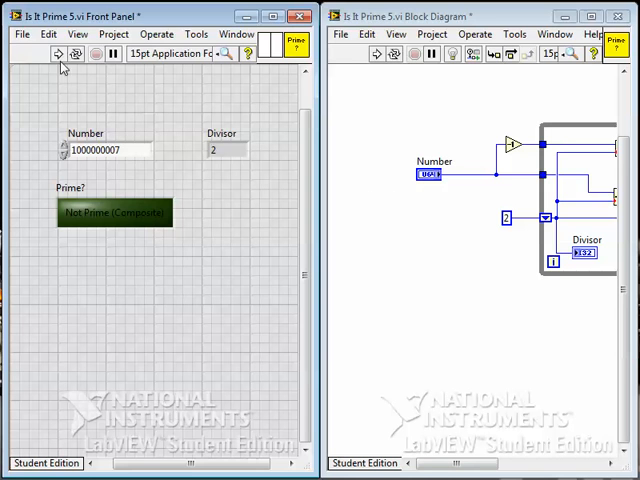
left_click(58, 54)
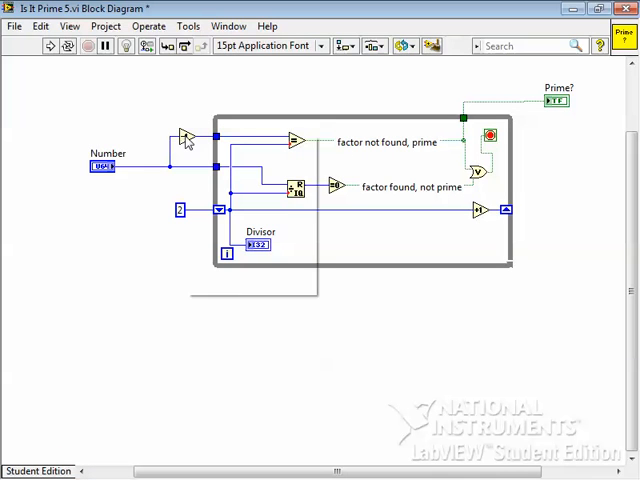
right_click(184, 136)
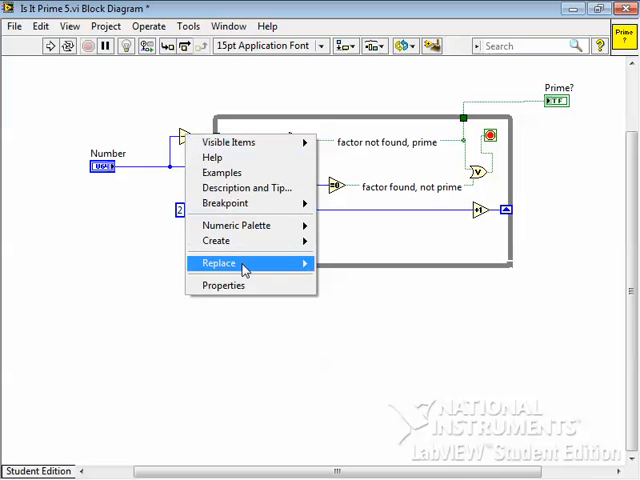
left_click(216, 264)
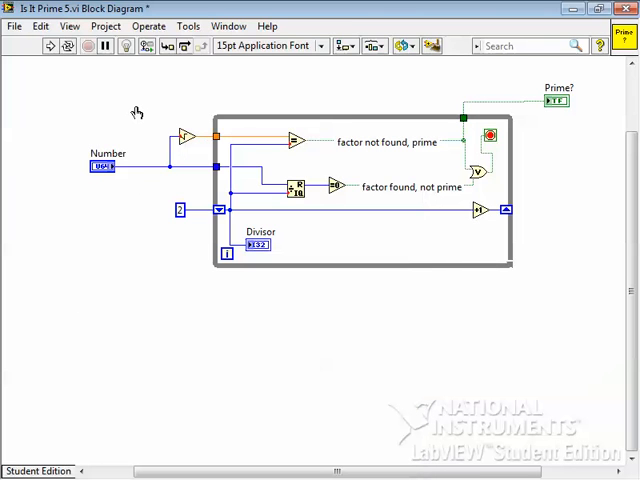
mouse_move(198, 140)
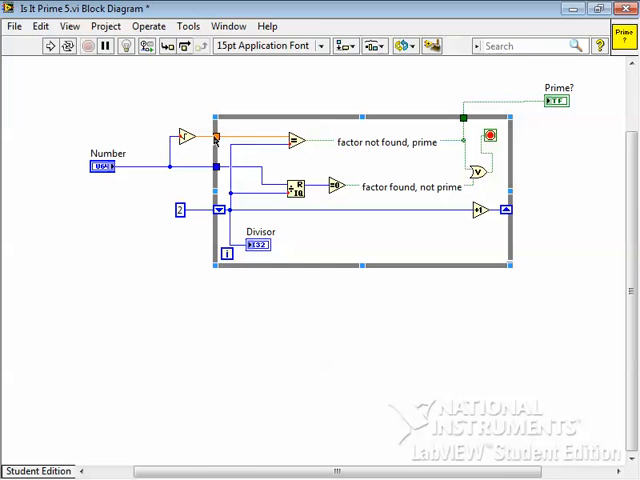
mouse_move(216, 136)
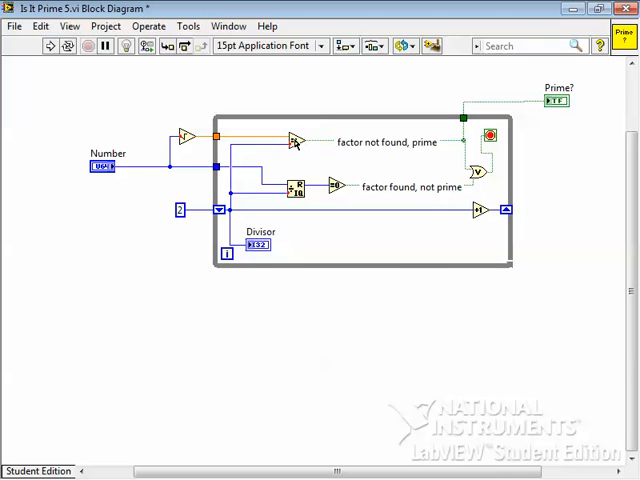
right_click(290, 140)
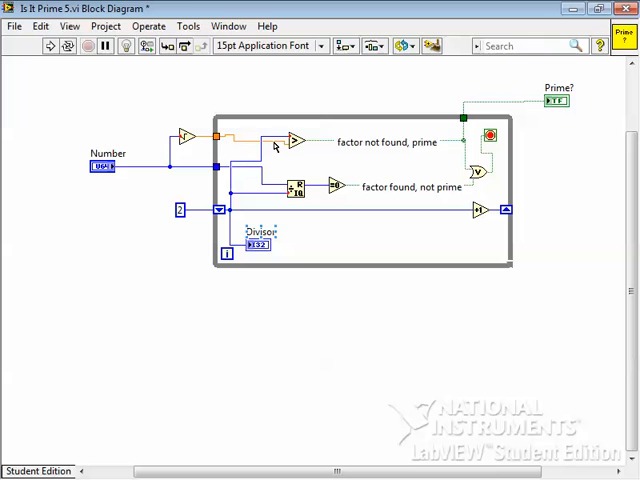
mouse_move(284, 148)
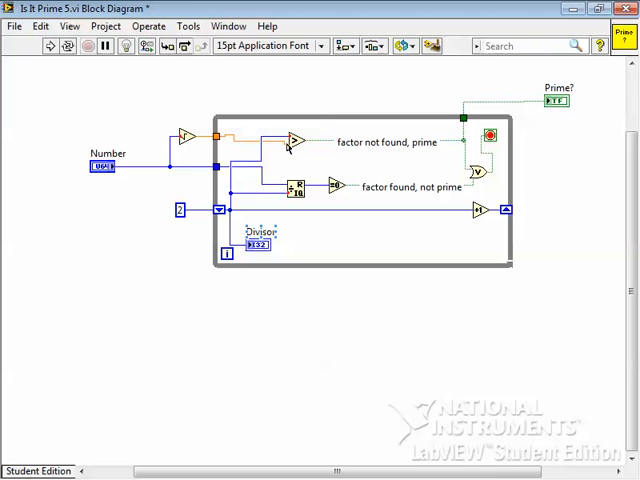
mouse_move(228, 140)
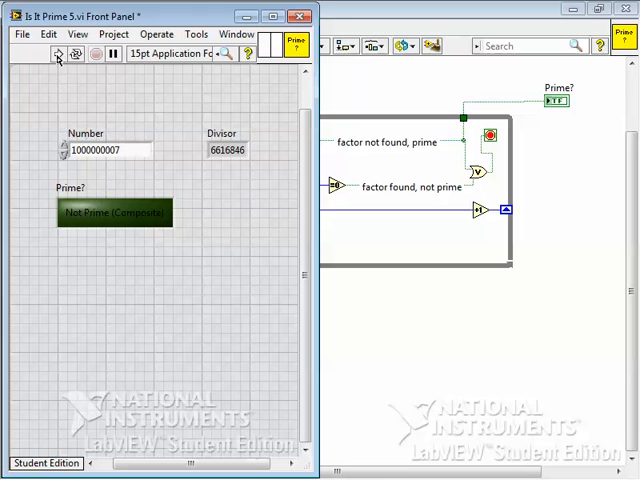
left_click(58, 54)
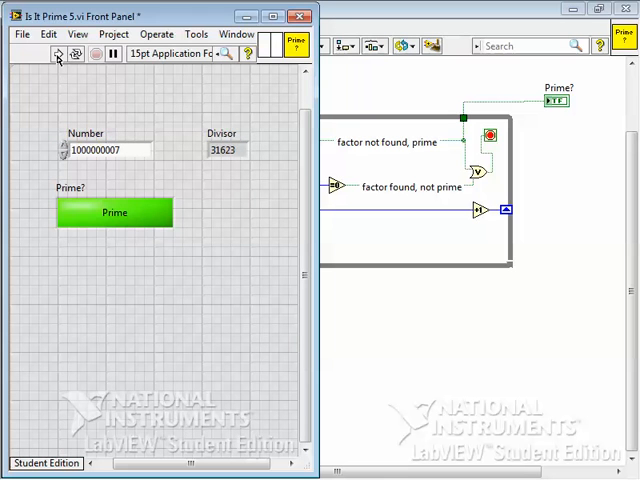
left_click(114, 212)
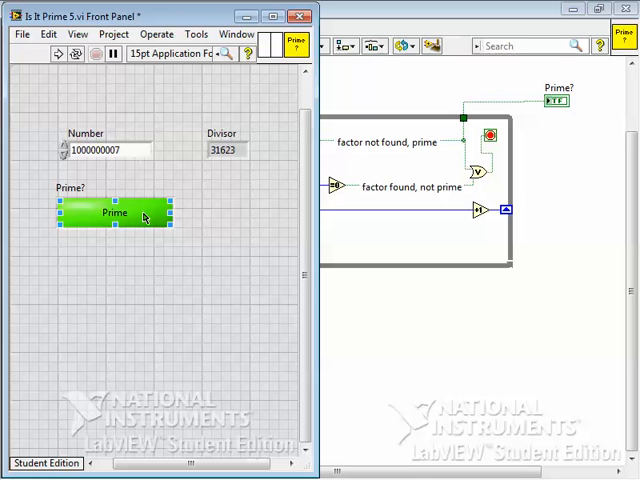
mouse_move(208, 218)
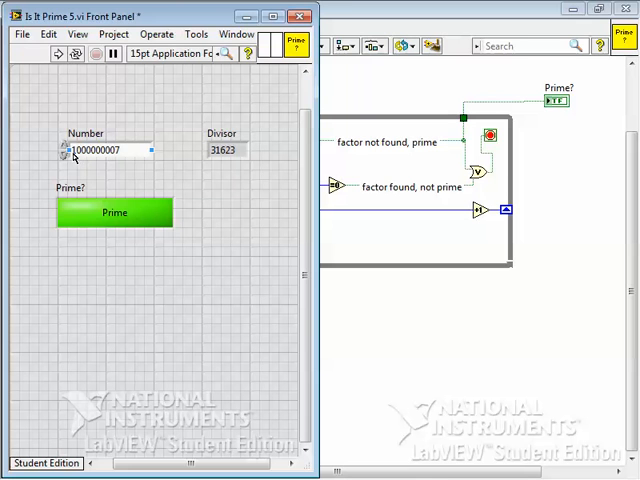
mouse_move(114, 156)
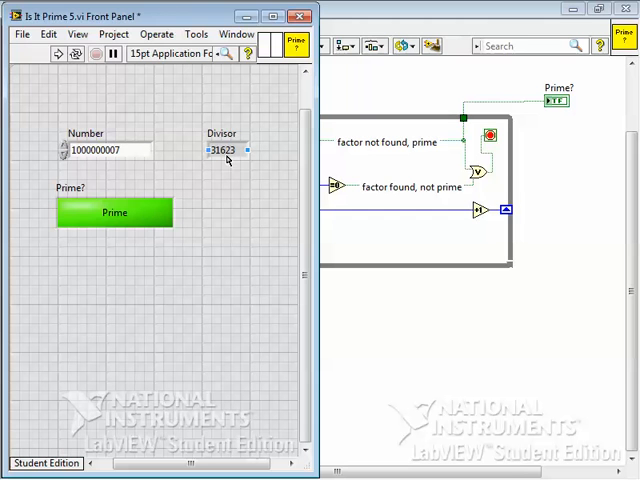
mouse_move(188, 156)
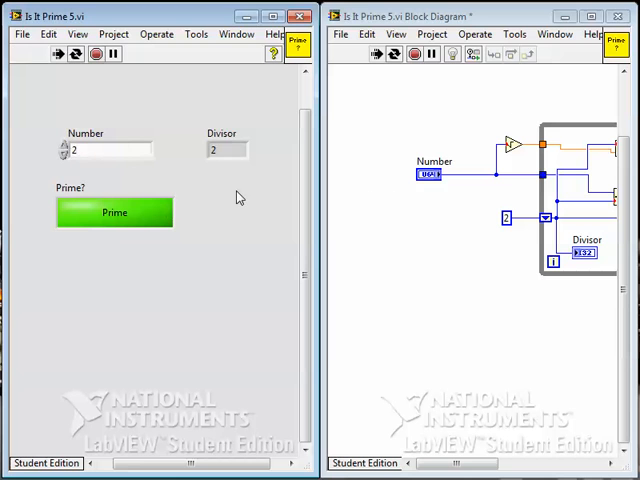
mouse_move(420, 216)
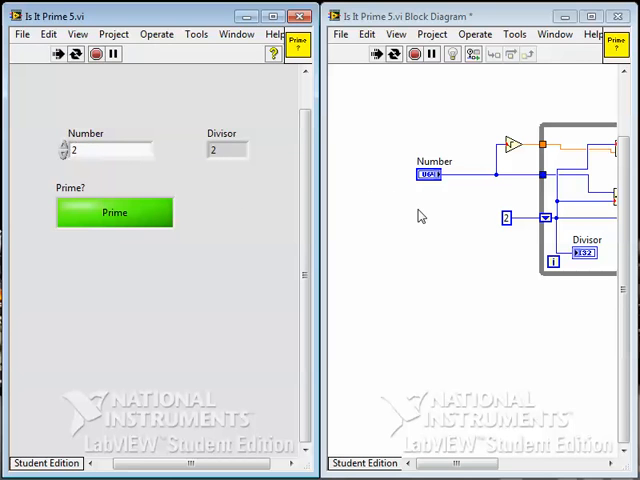
mouse_move(510, 148)
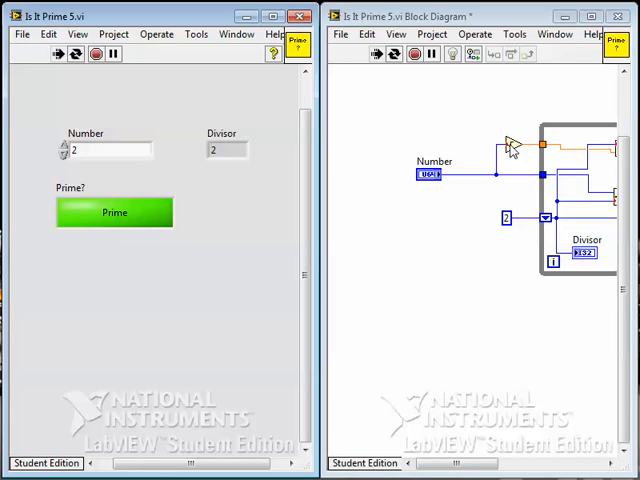
mouse_move(228, 220)
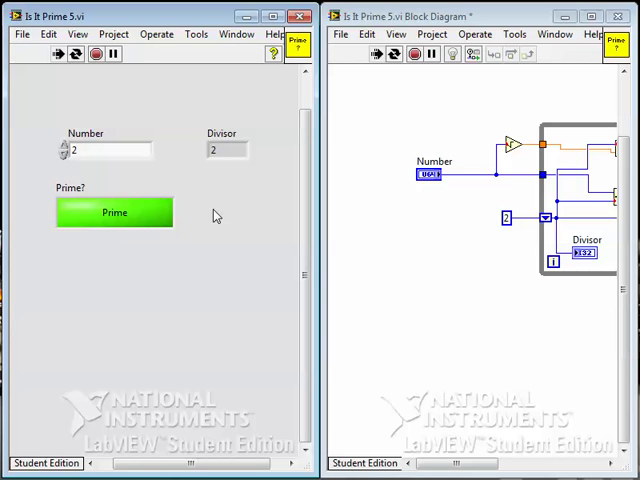
mouse_move(140, 116)
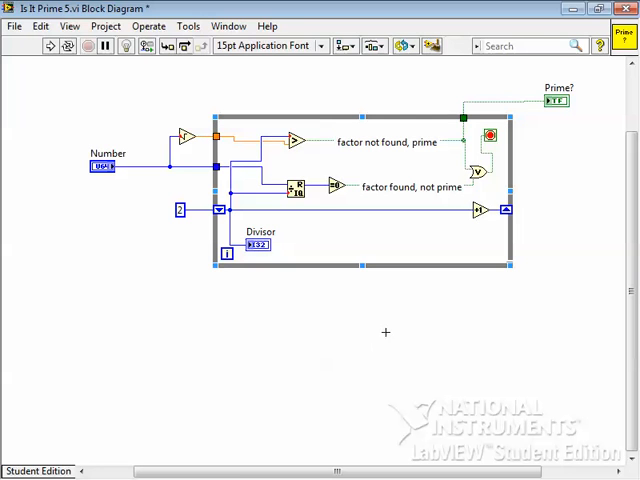
Select the Divisor indicator terminal on the block diagram for removal
left_click(386, 332)
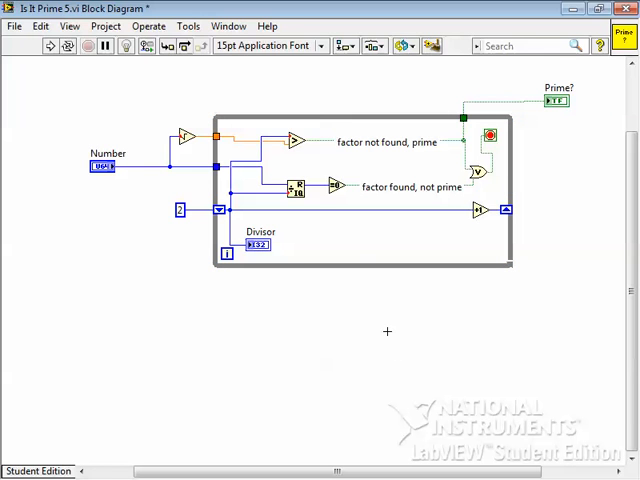
mouse_move(532, 328)
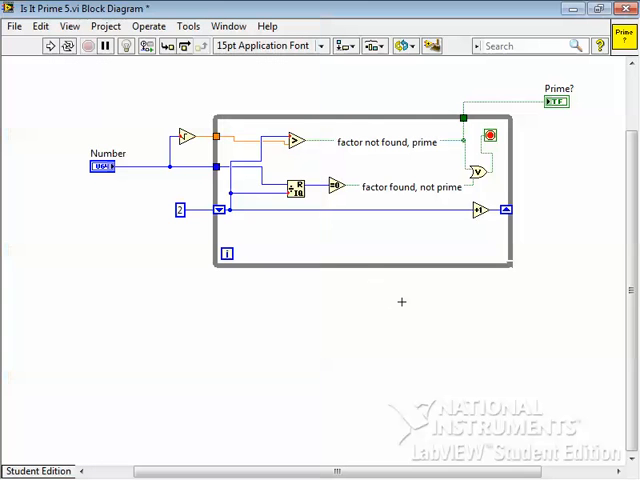
mouse_move(238, 232)
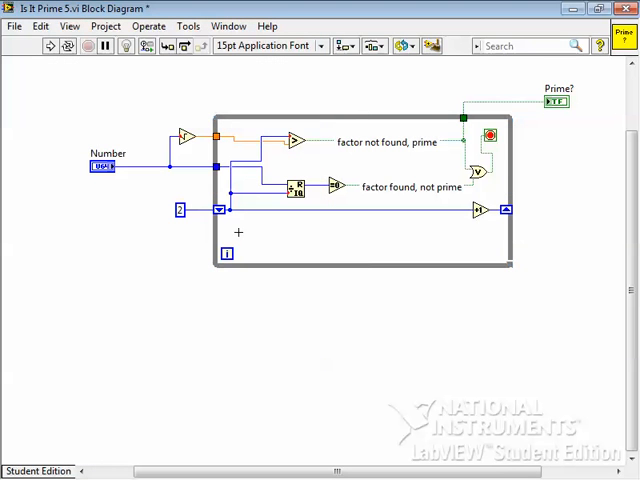